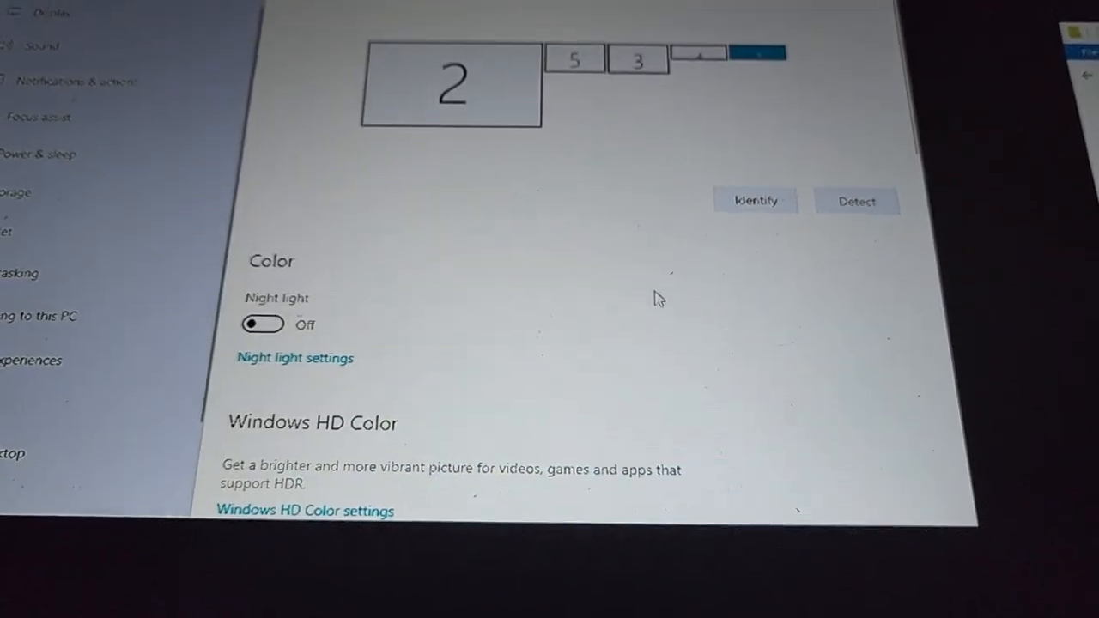
Launch PinUpMenuSetup from the PinUP folder so the Popper Setup window appears.
scroll("down", 3)
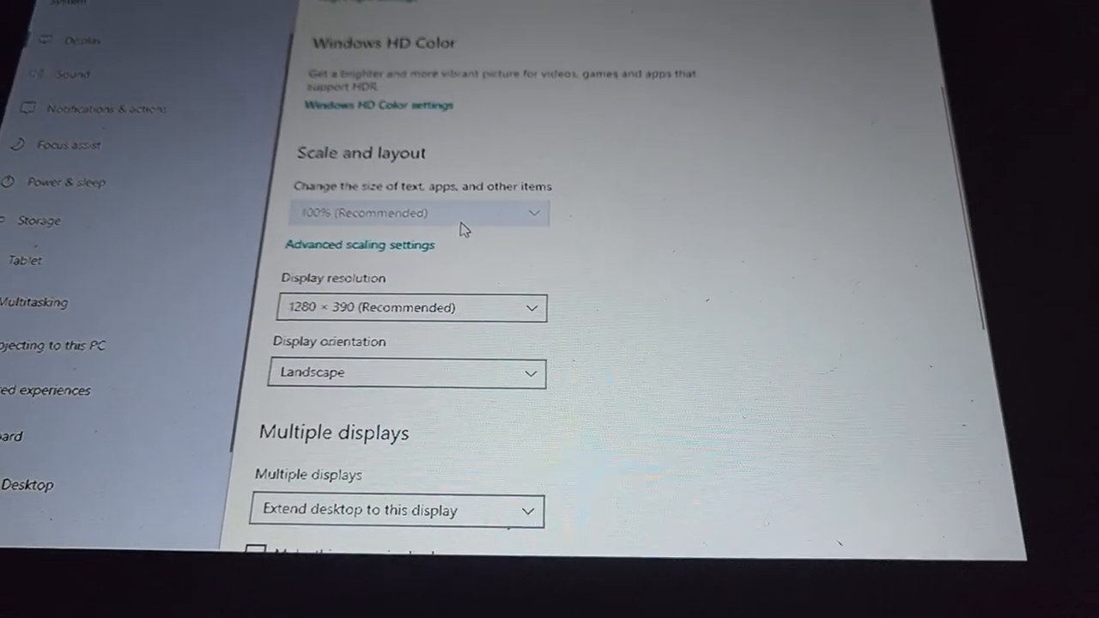
scroll("up", 3)
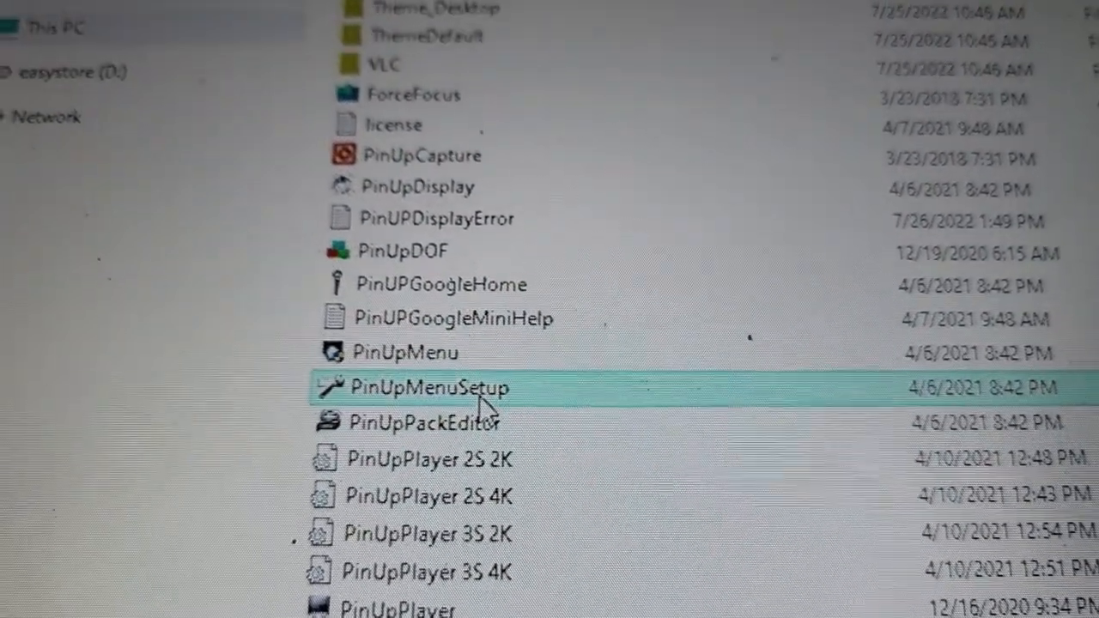
double_click(429, 388)
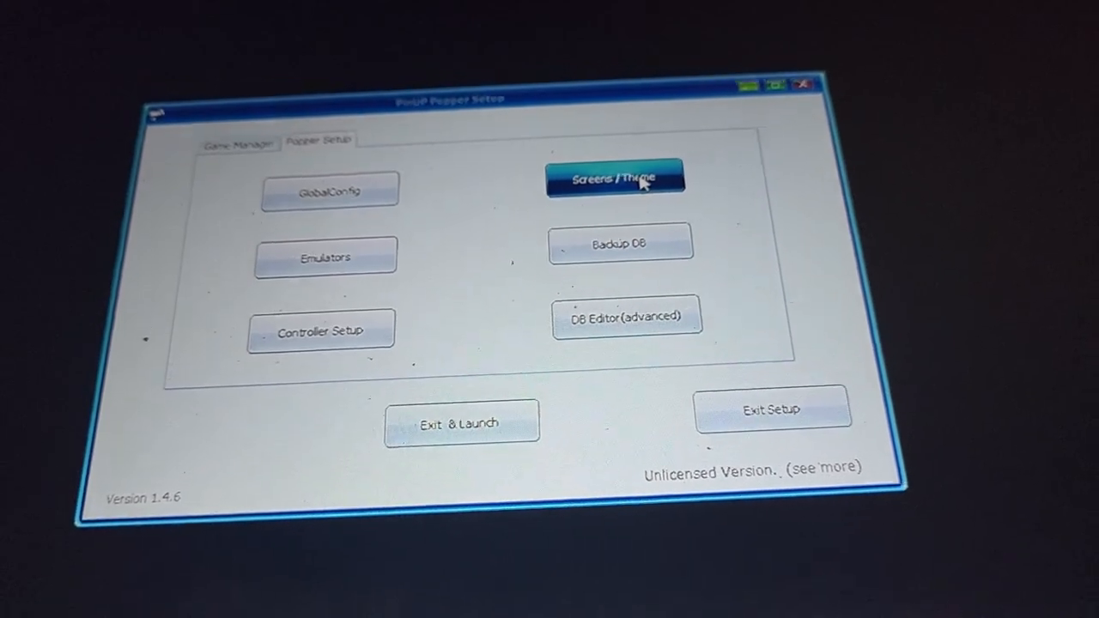
left_click(615, 175)
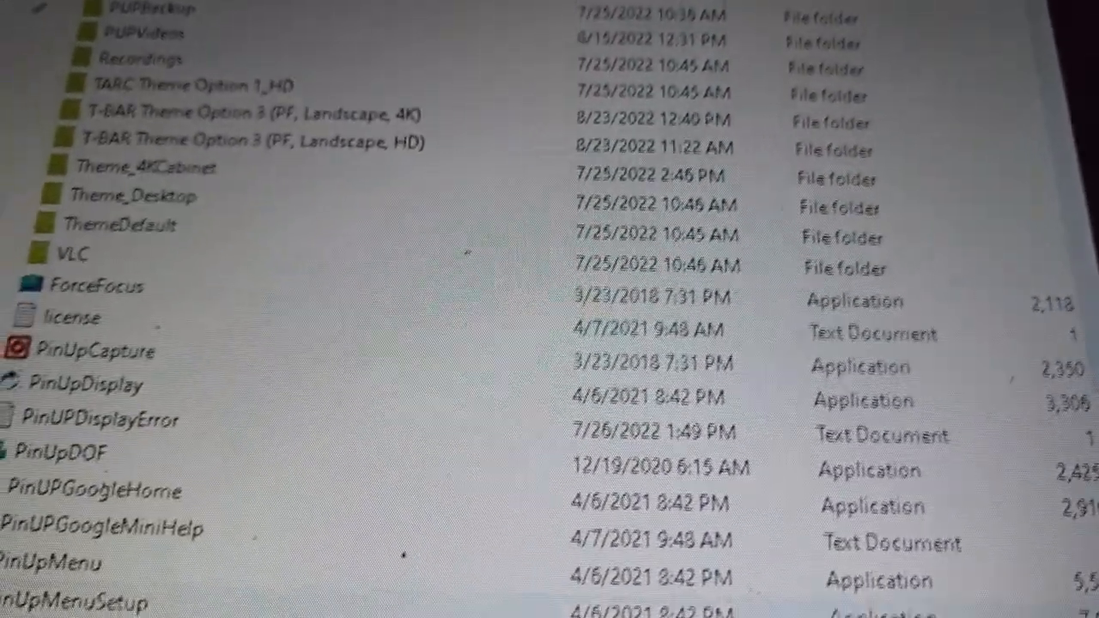
scroll("down", 3)
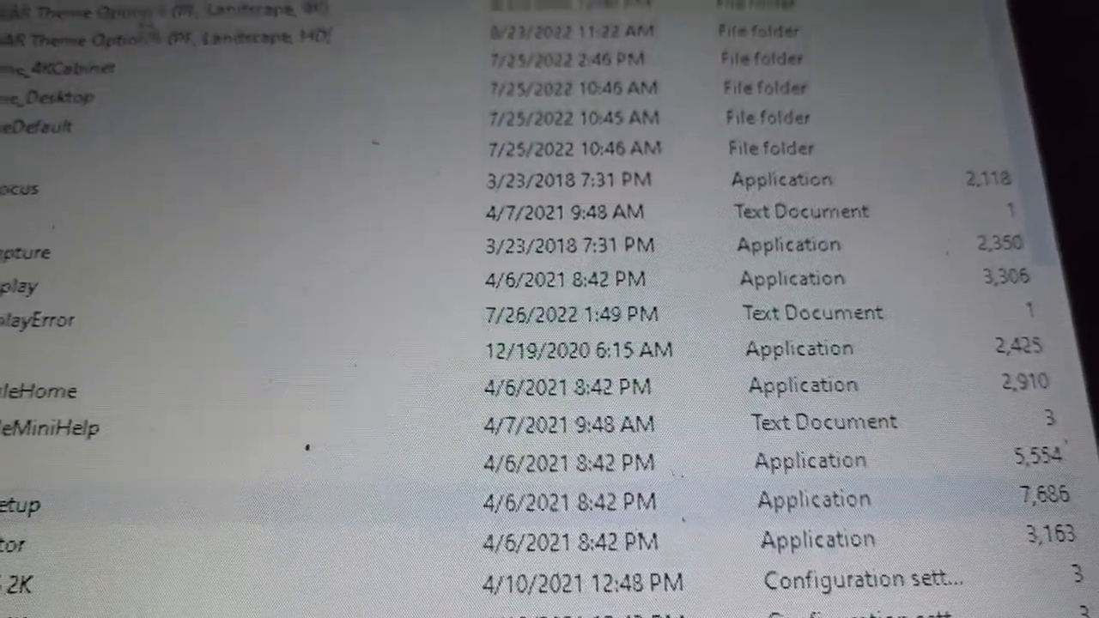
scroll("up", 3)
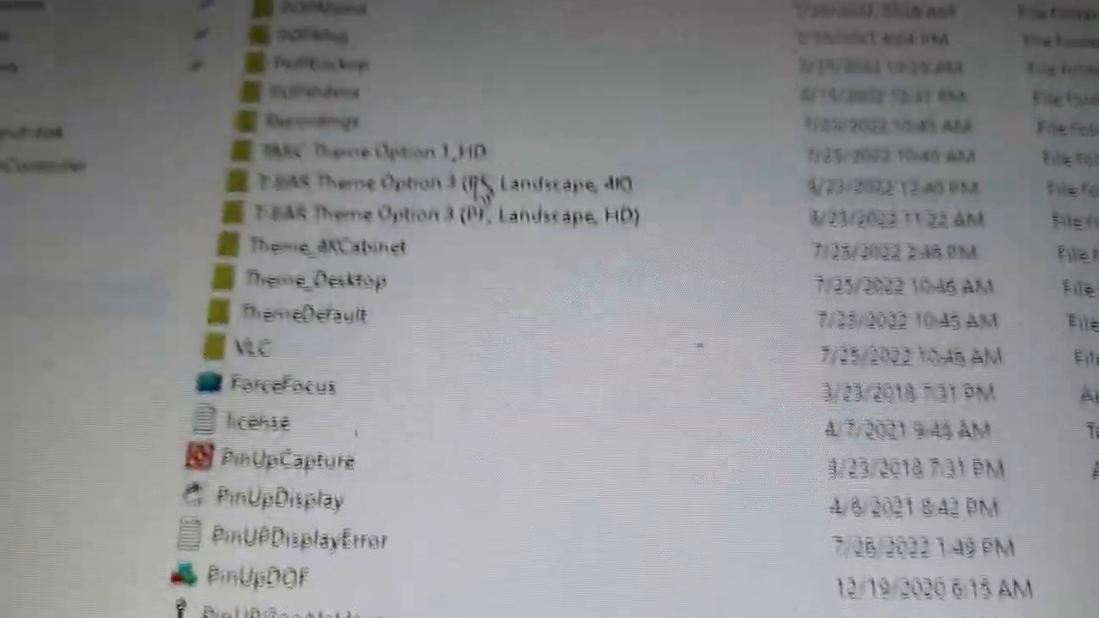
scroll("down", 3)
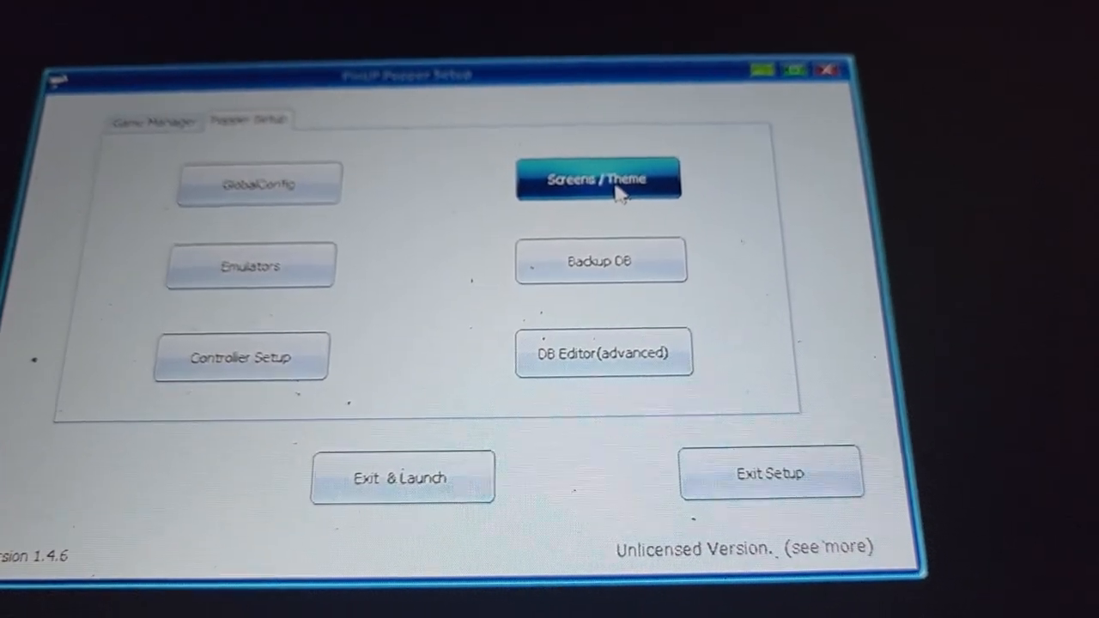
Bring up the Screens / Theme PuP Pack Editor listing all Popper screens.
left_click(597, 177)
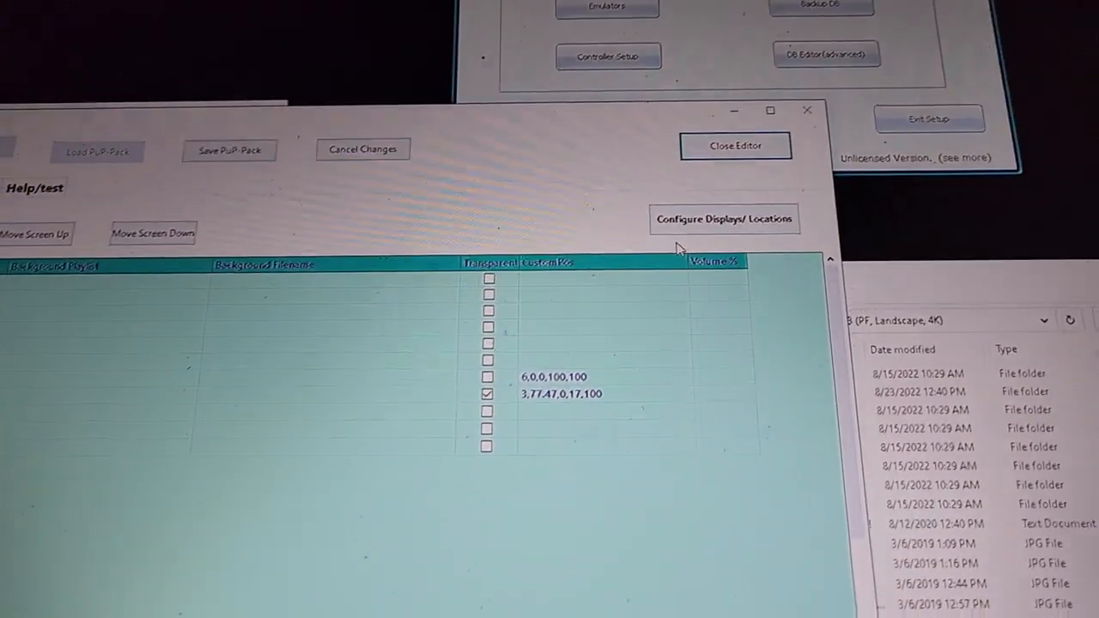
Review width, height and X/Y placement of the DMD and Game Select screens in Configure Displays/Locations.
left_click(725, 220)
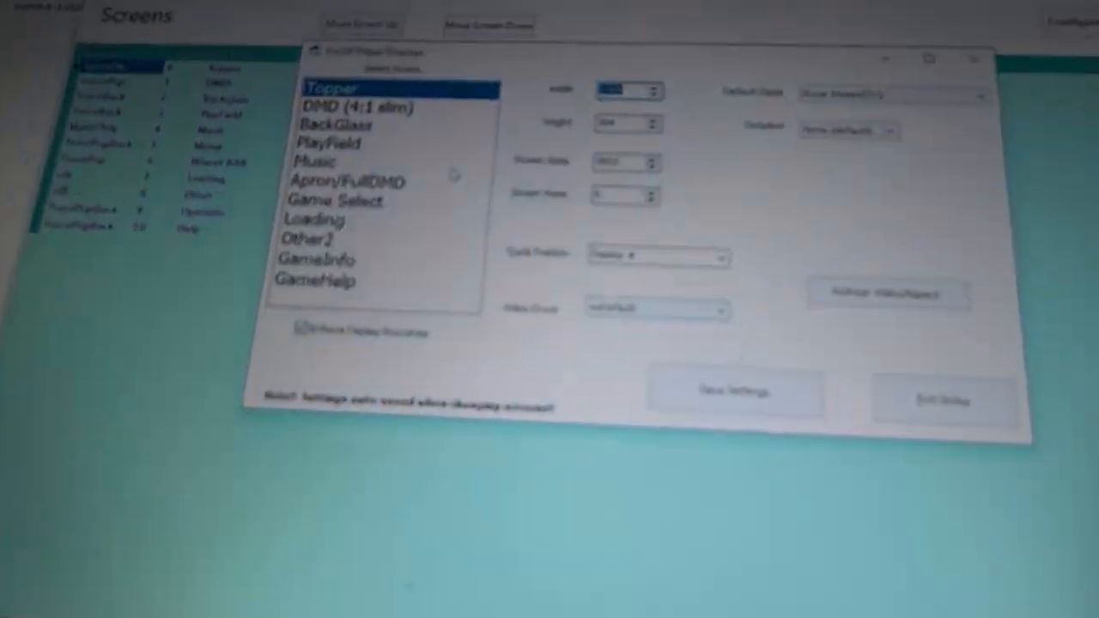
left_click(361, 107)
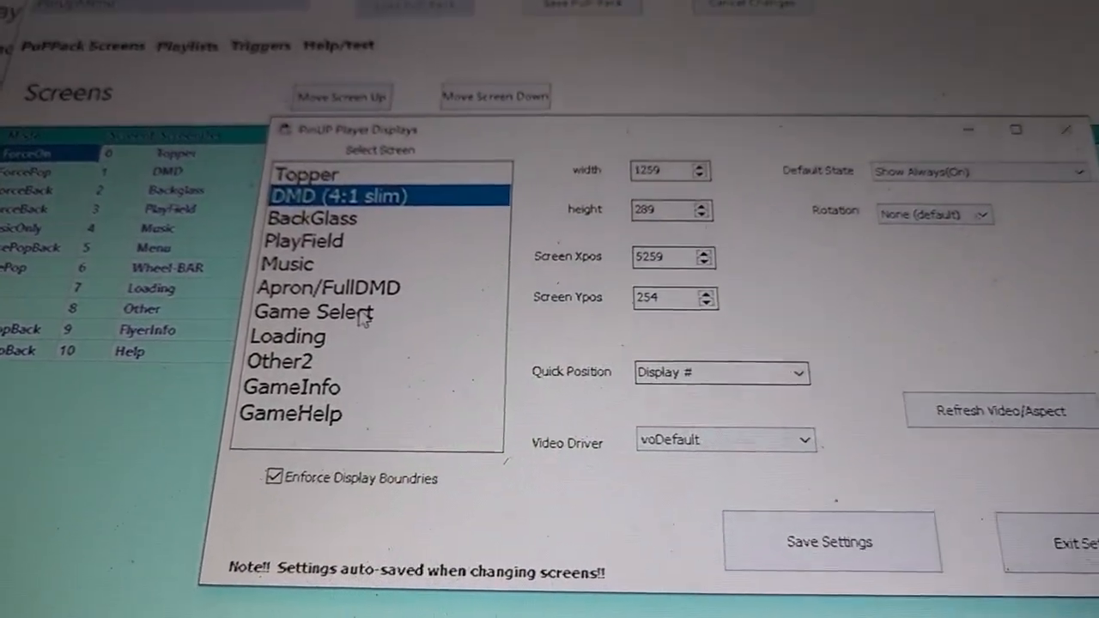
left_click(313, 310)
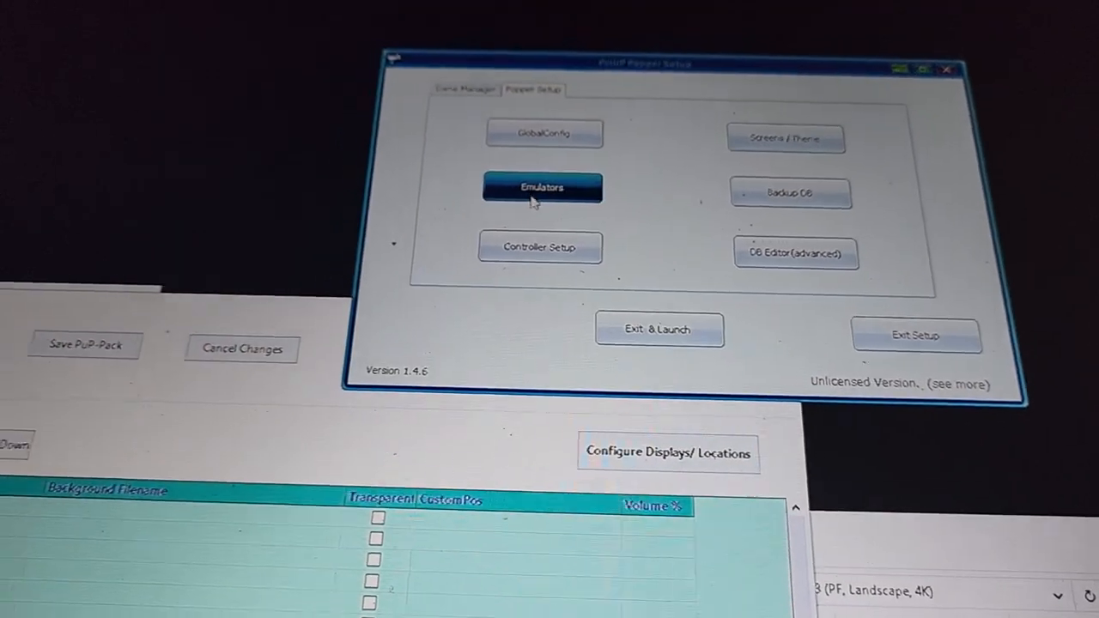
Review Visual Pinball X emulator settings with Keep Displays On 0,5,9,10 and finish with Done.
left_click(543, 187)
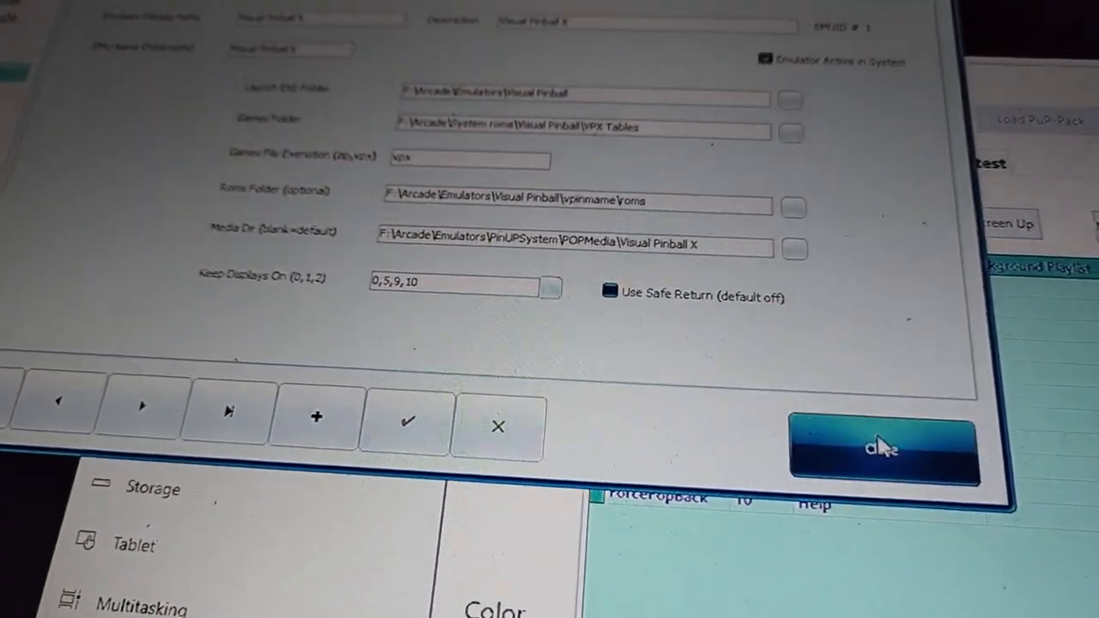
left_click(880, 450)
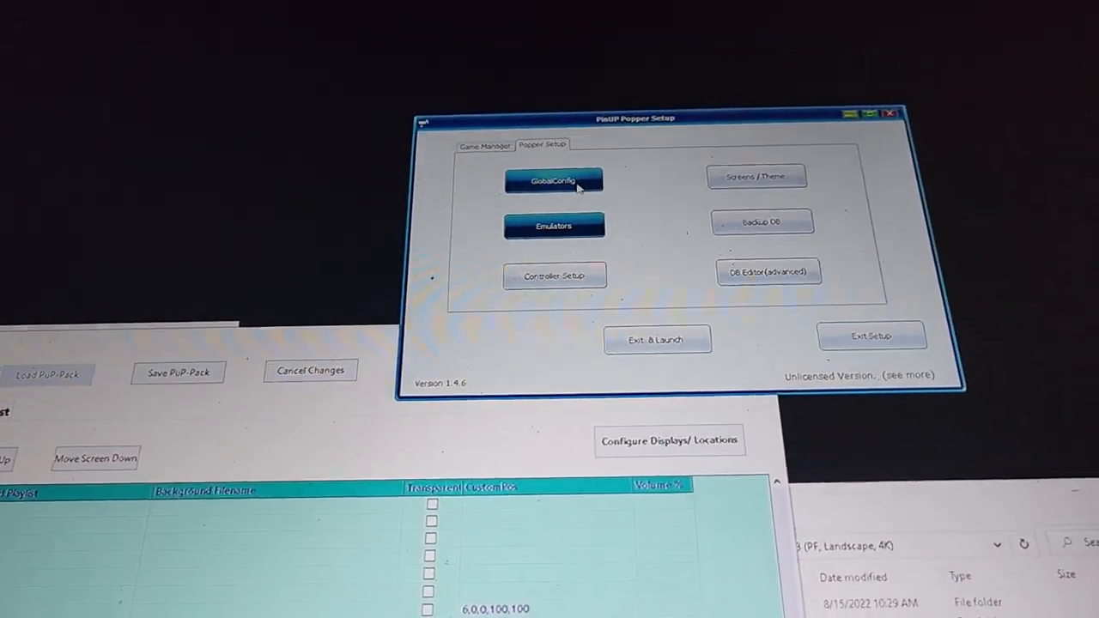
In GlobalConfig, save the Game/Wheel Toolbar as Horizontal, Transparent WheelBar and Keep on Top.
left_click(553, 180)
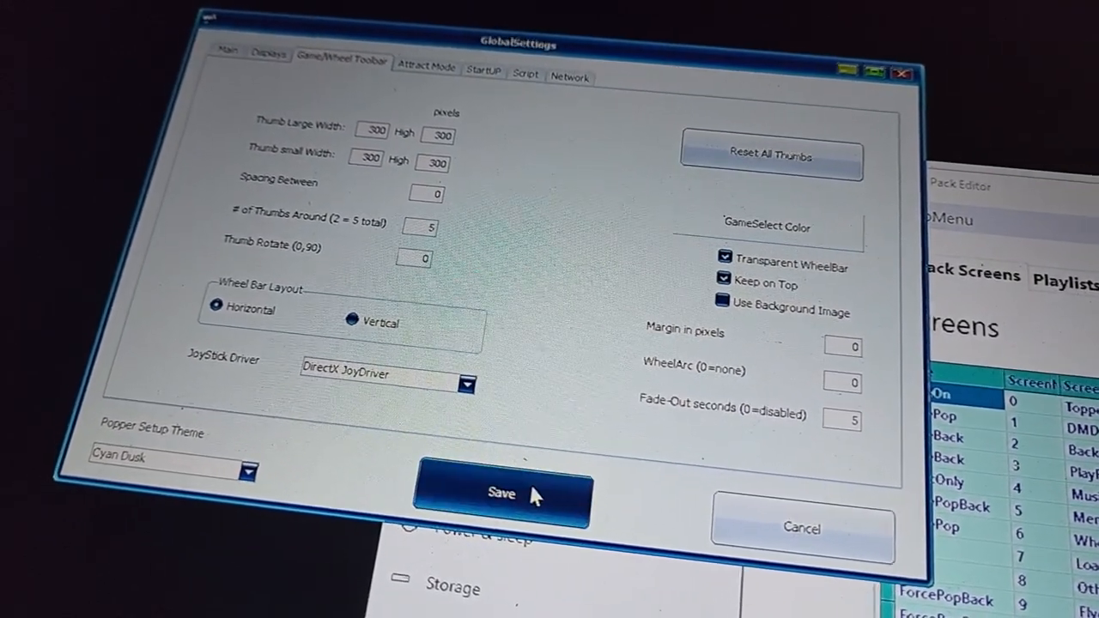
left_click(502, 493)
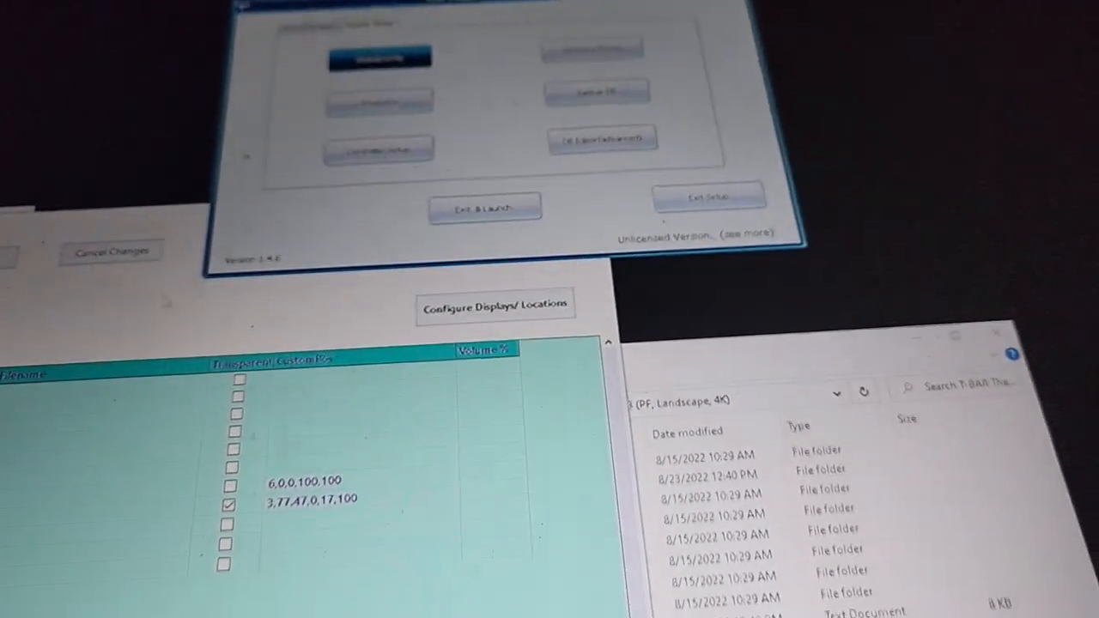